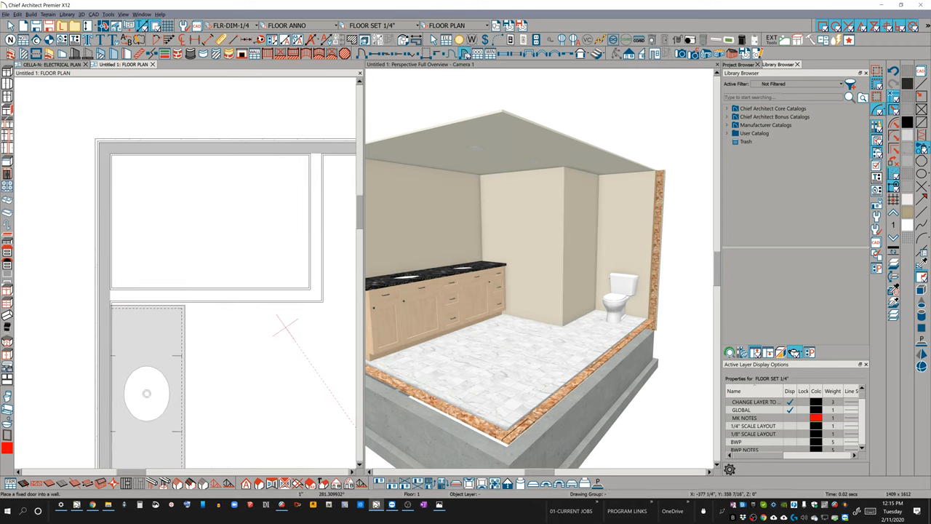
Step: Place a door in the shower wall and bring up its Door Specification
click(279, 293)
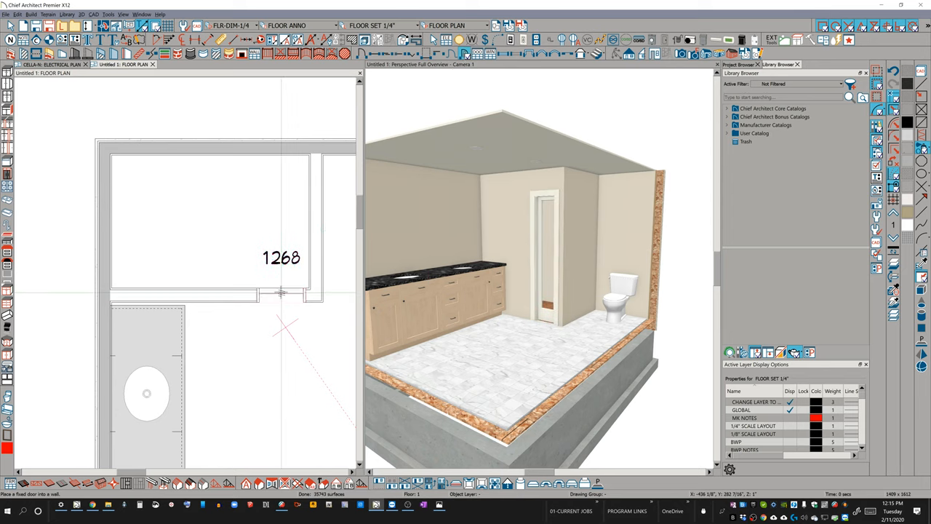
click(281, 293)
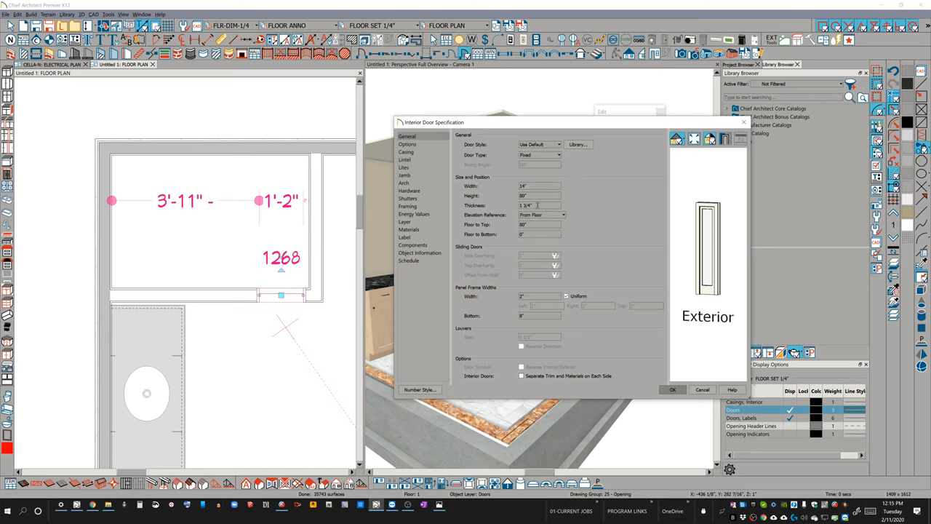
Step: Adjust the door width and frame, then remove the door's casing and jamb
triple_click(538, 205)
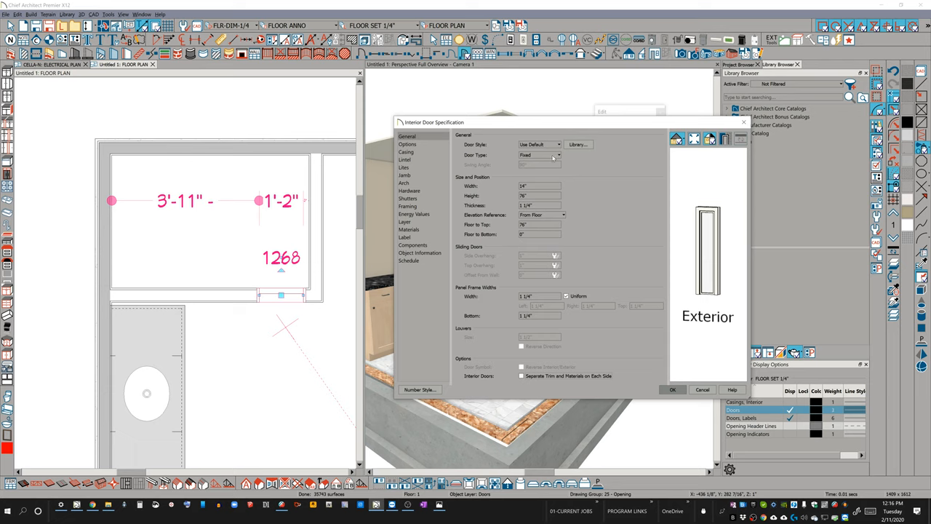
click(406, 151)
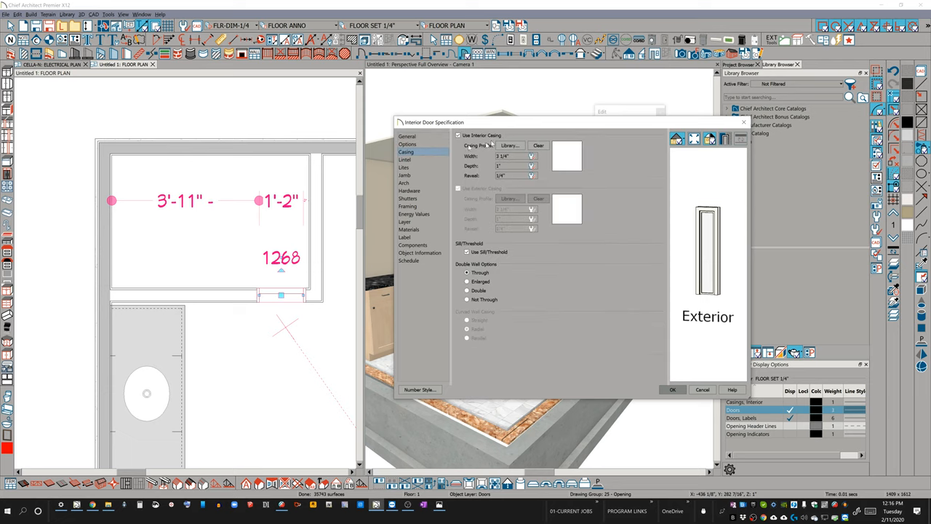
click(458, 135)
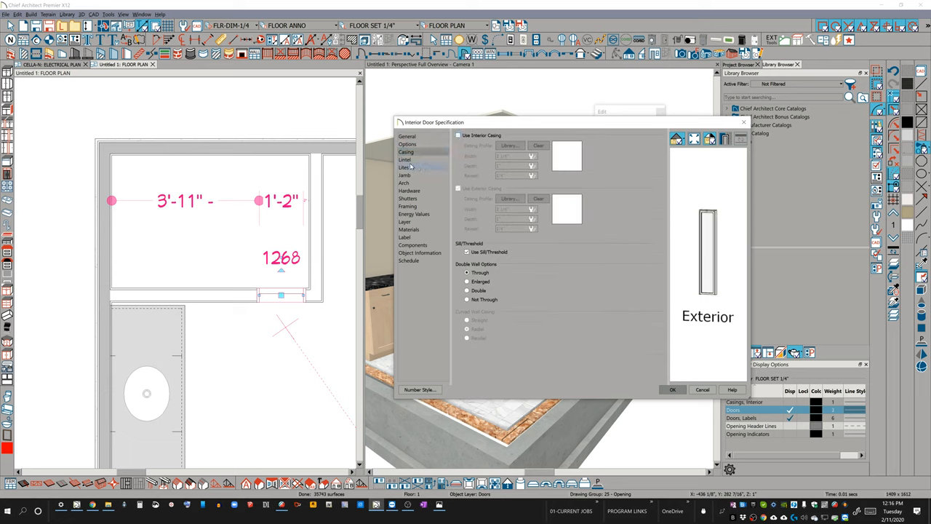
click(405, 174)
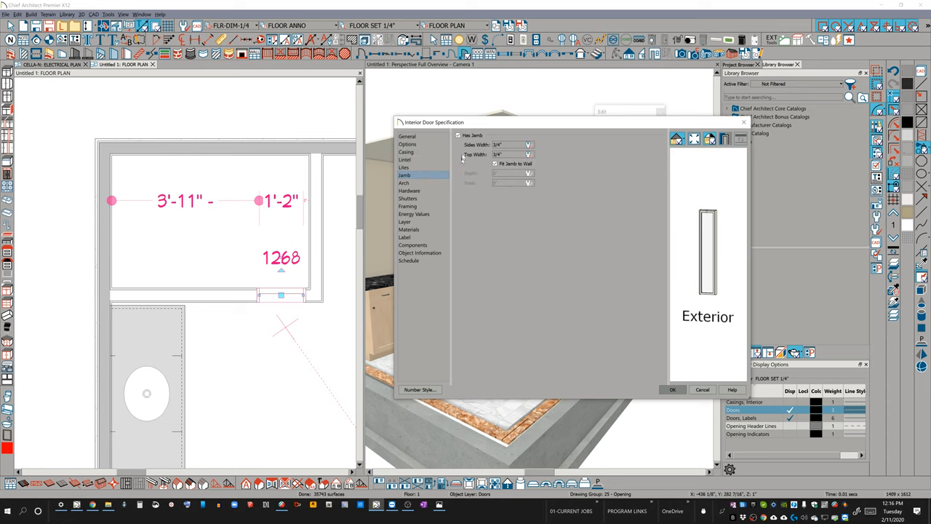
click(459, 136)
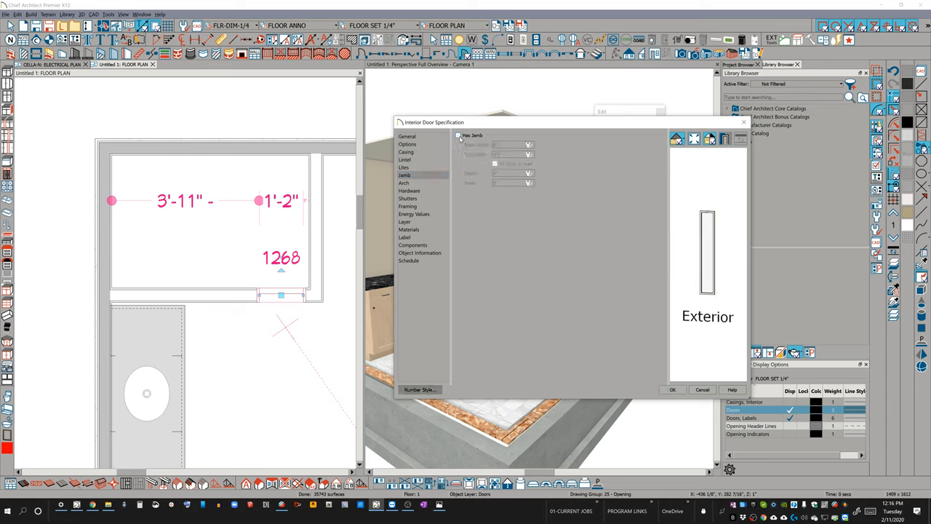
Step: Divide the door glass into four lites down and apply the changes
click(404, 167)
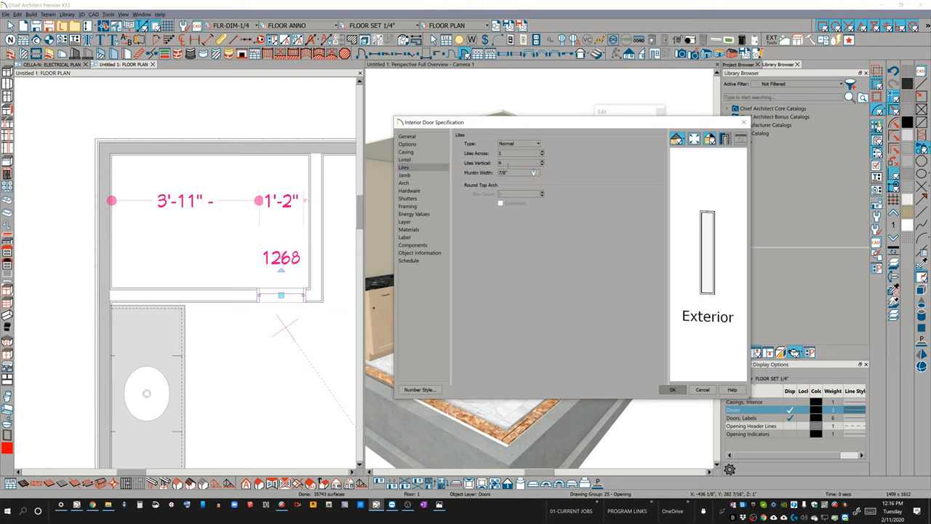
click(541, 160)
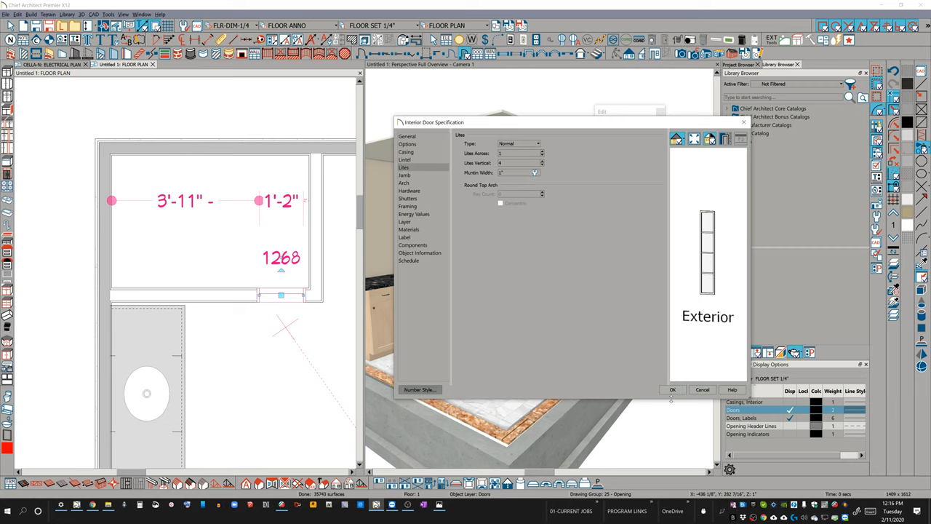
click(672, 390)
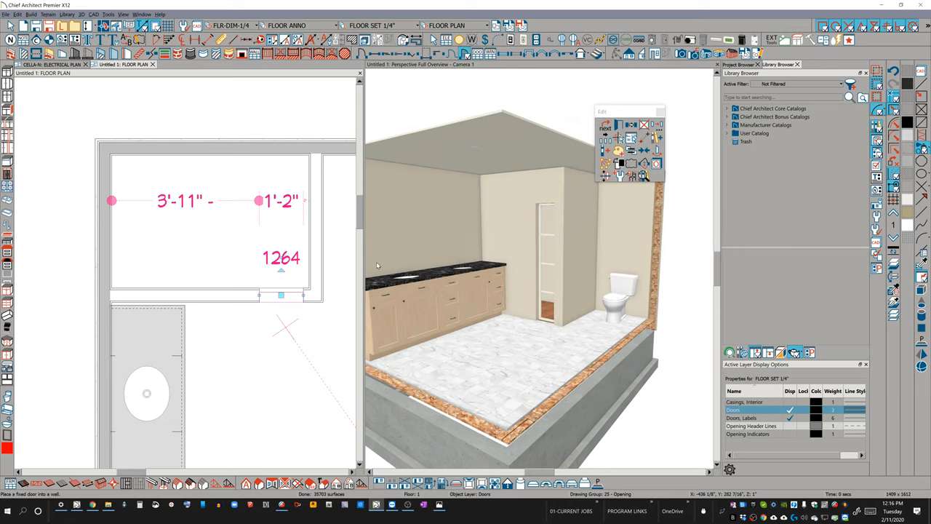
mouse_move(488, 229)
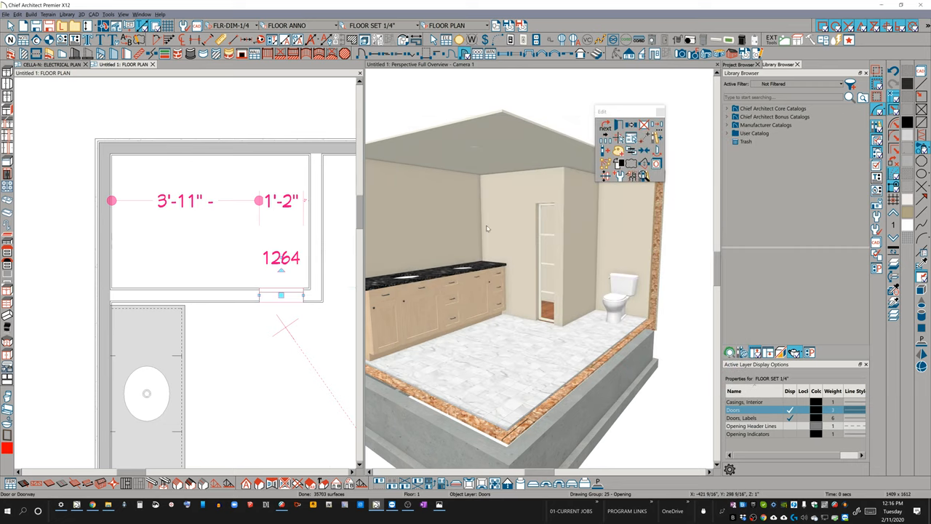
mouse_move(497, 247)
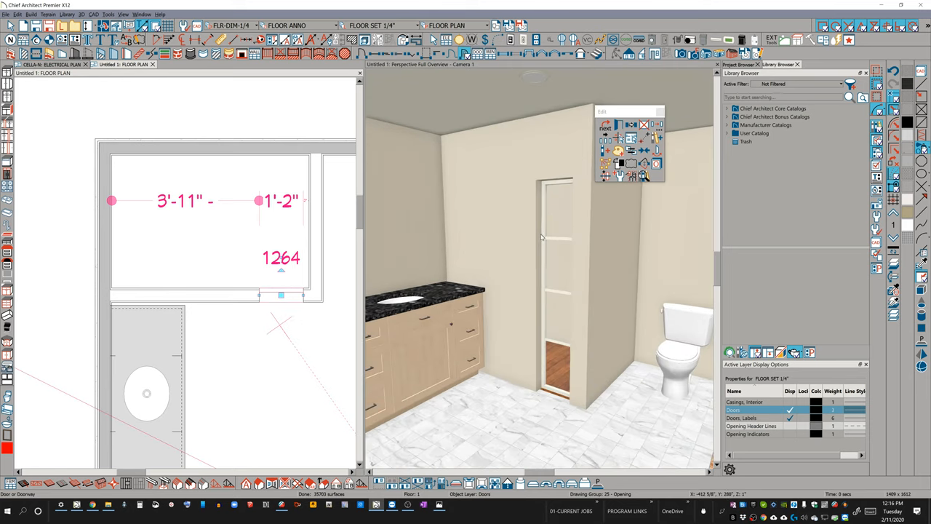
Step: Stretch the grid glass door to about 2'8" so it fills the shower opening
drag(281, 294, 201, 294)
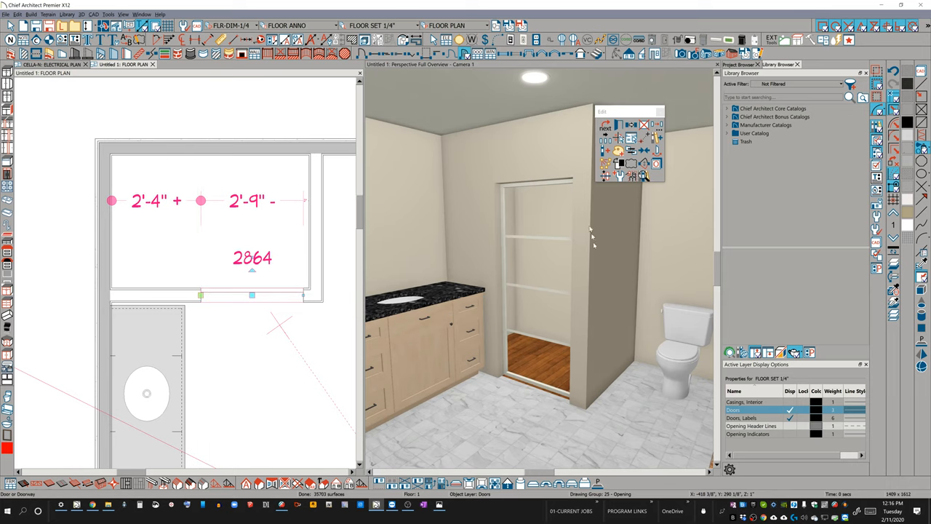
mouse_move(566, 207)
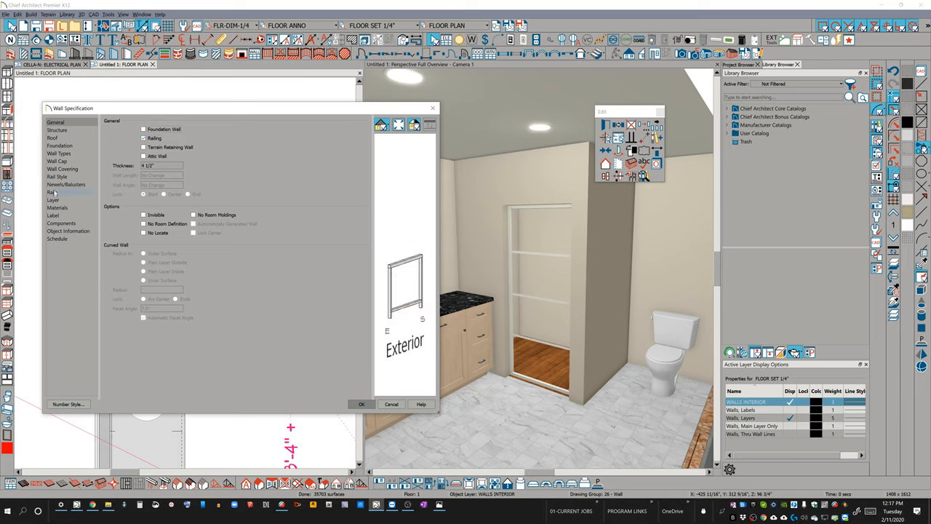
Step: Review the wall's railing style and newel settings, then bring up its wall type definitions
click(56, 178)
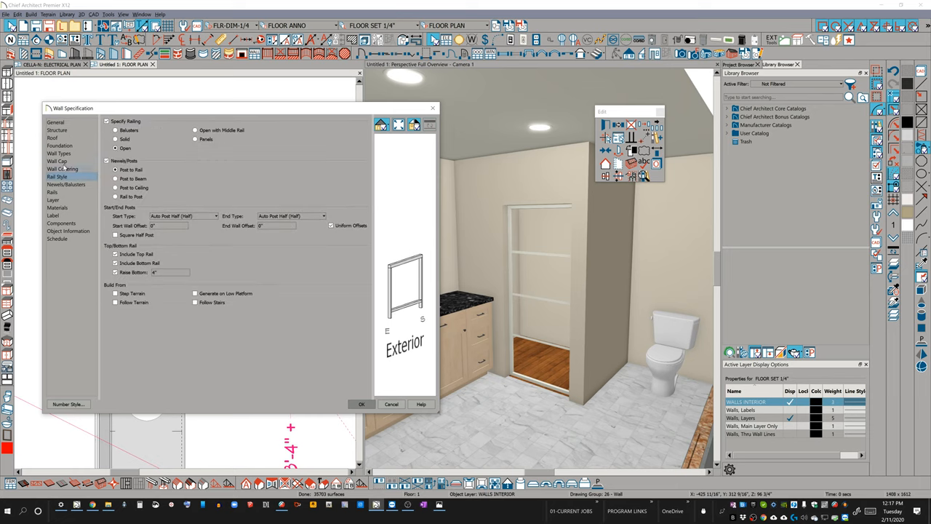
click(65, 184)
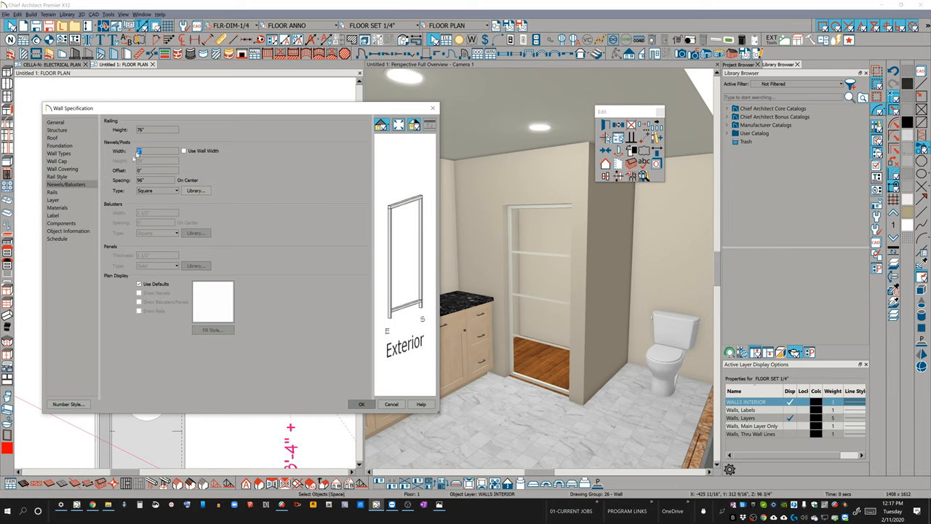
click(57, 176)
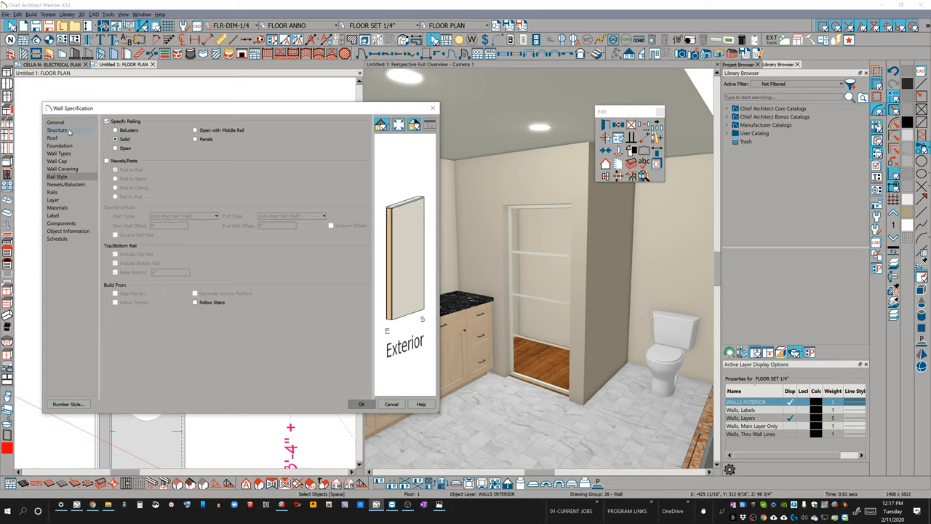
click(58, 154)
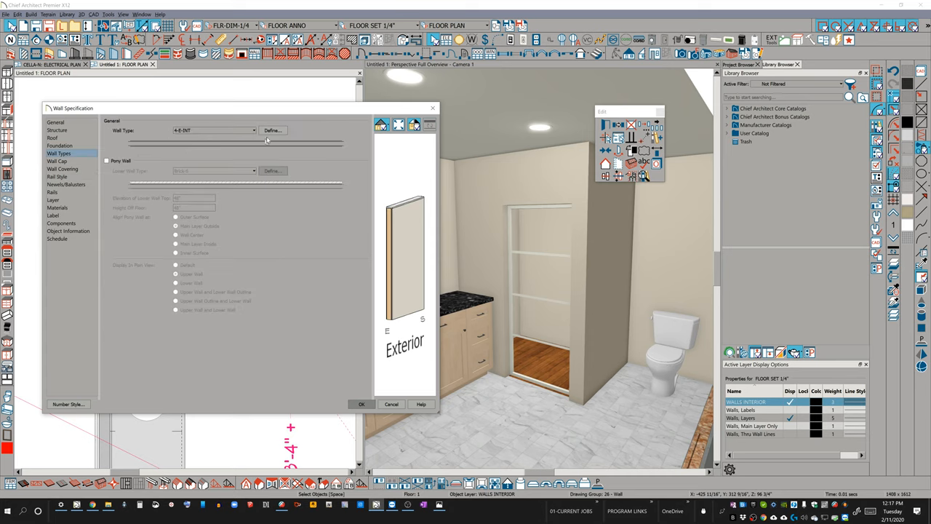
click(272, 131)
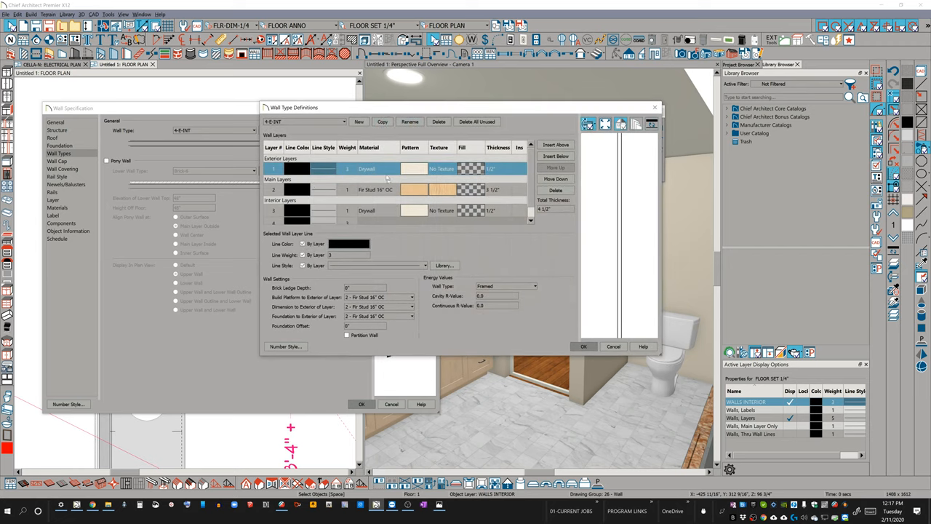
Step: Assign the glass shower wall type to the wall from the wall type list
click(345, 123)
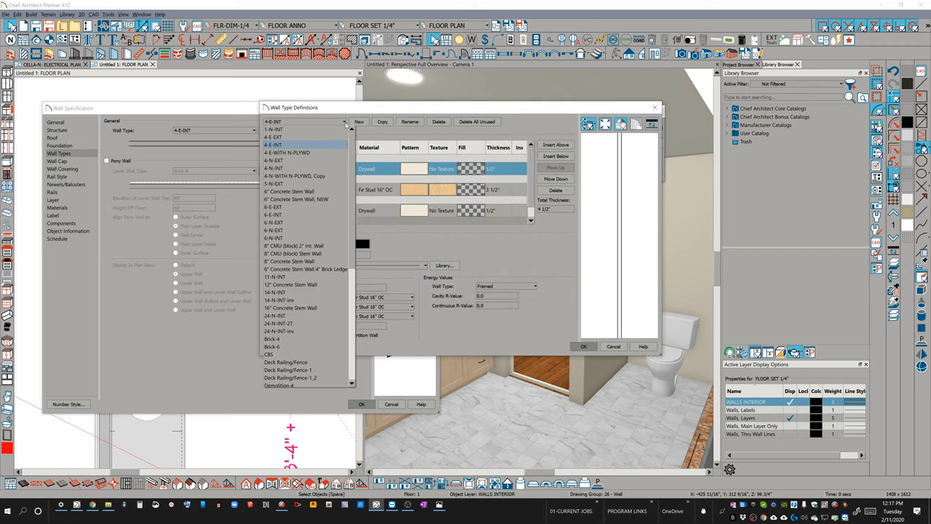
scroll(down, 3)
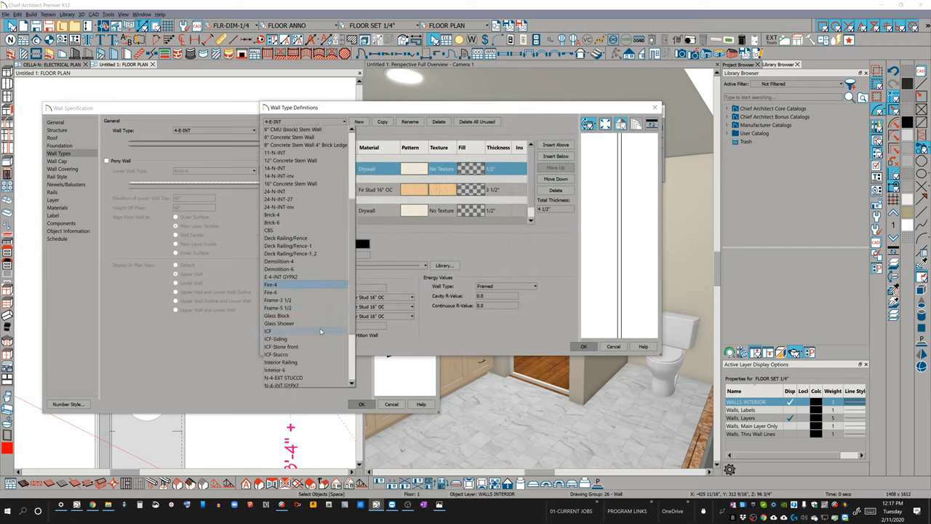
click(279, 323)
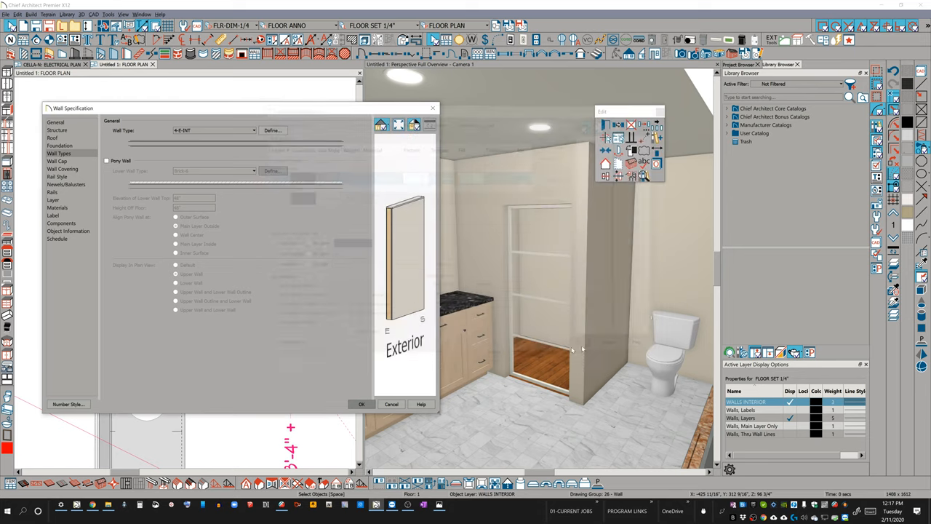
click(213, 131)
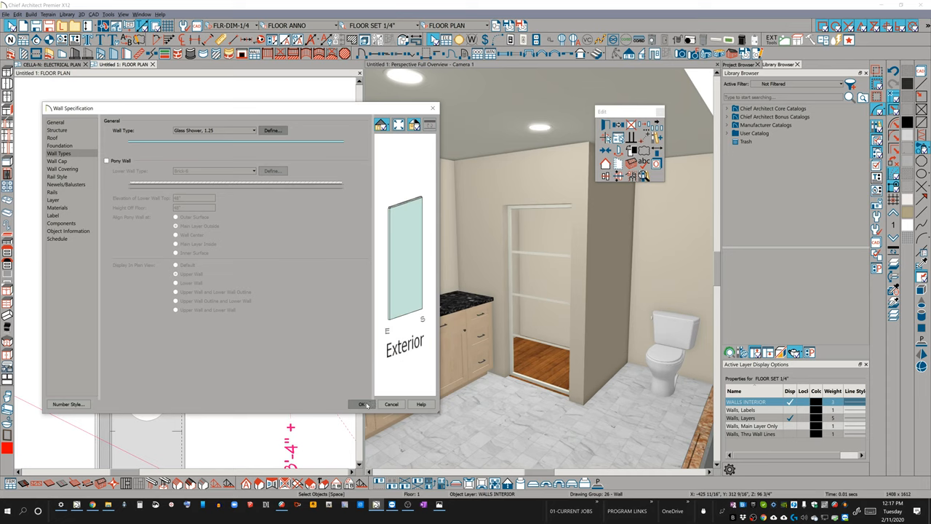
Step: Confirm the Wall Specification so the wall becomes a glass shower enclosure
click(56, 160)
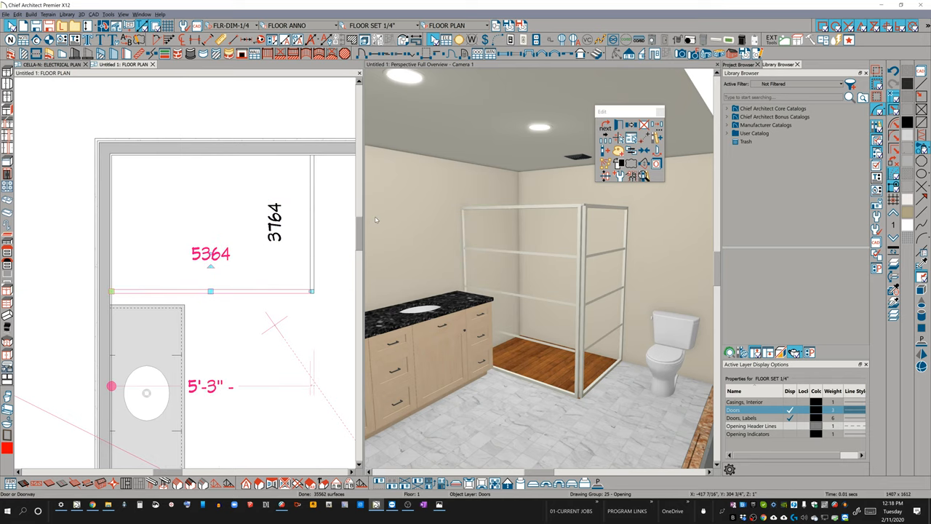
mouse_move(598, 344)
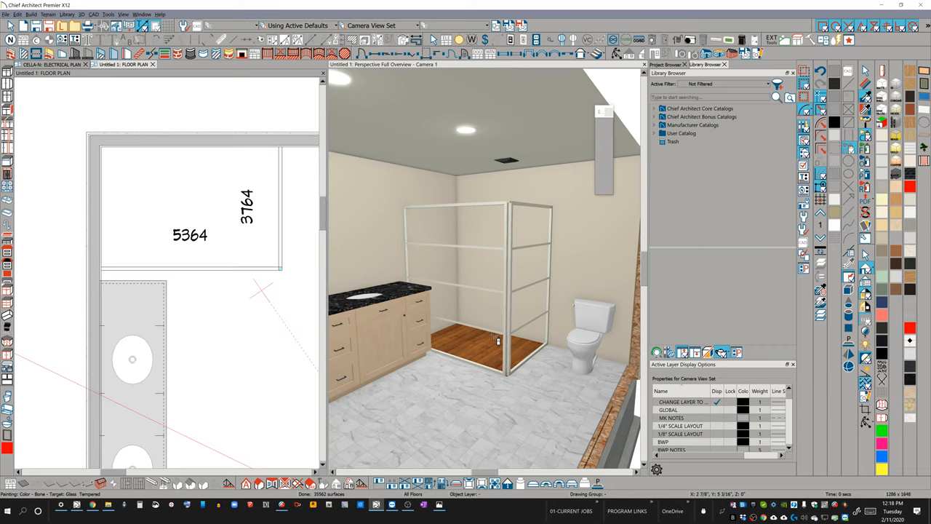
Step: Find the Chrome material in the library and apply it to the enclosure frame
drag(509, 291, 465, 254)
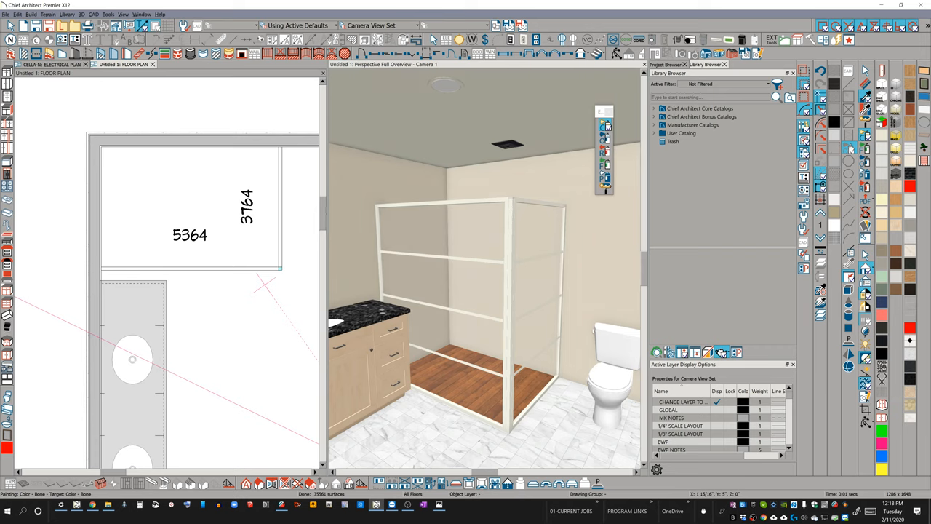
text(chrome)
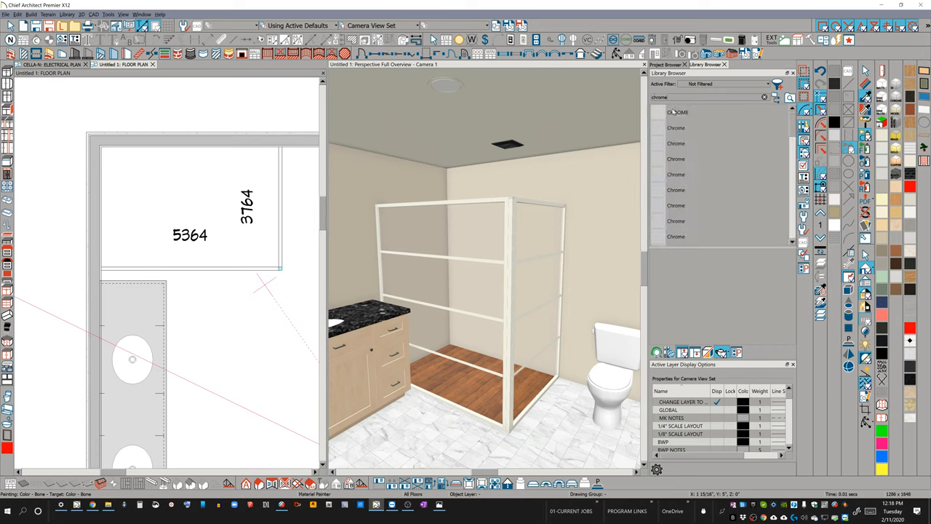
click(677, 111)
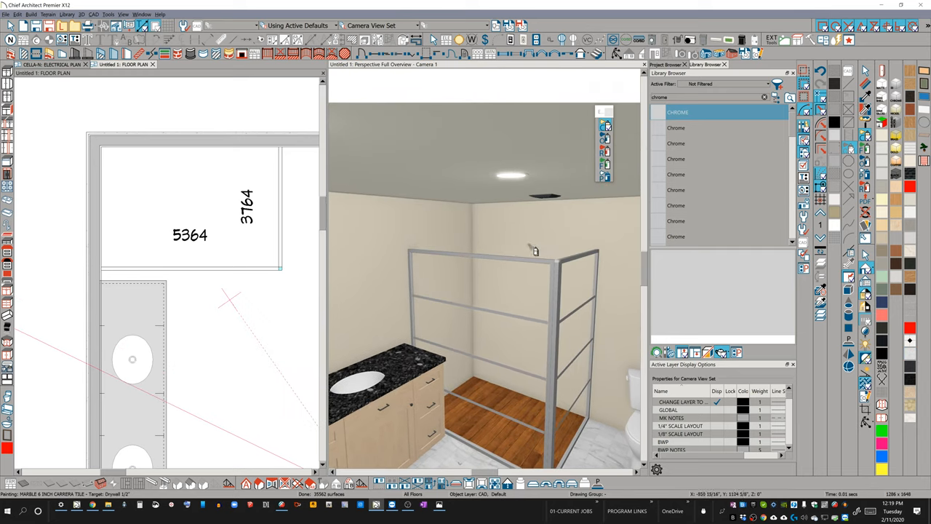
mouse_move(547, 251)
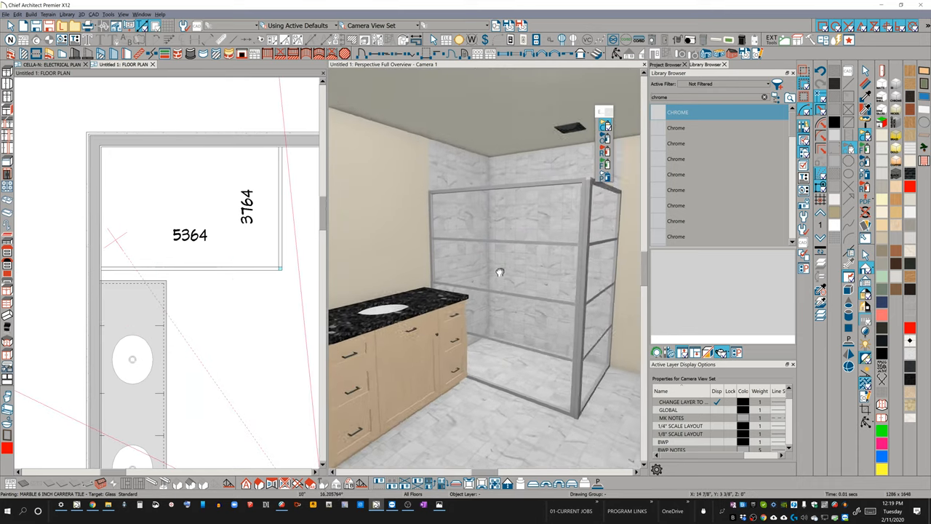
Step: Orbit the camera around the shower enclosure to inspect the grid-framed front door
drag(500, 274, 502, 275)
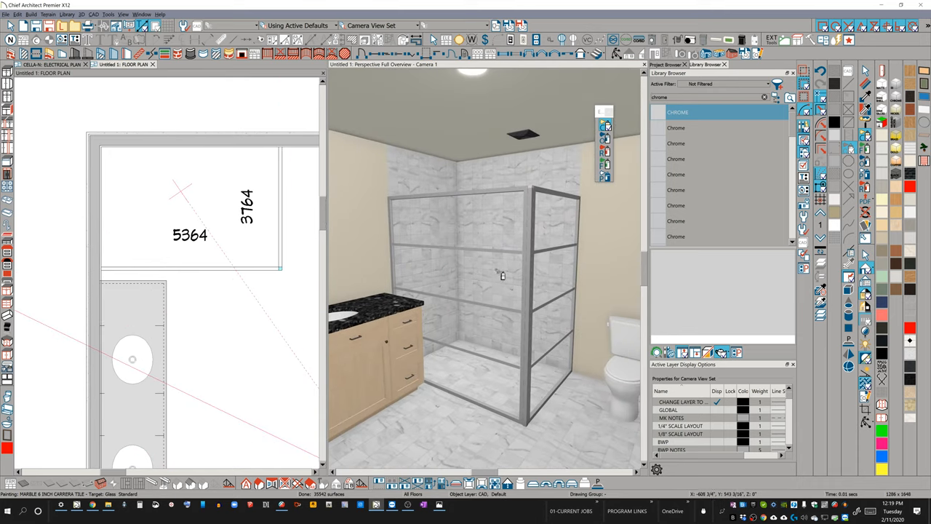
mouse_move(541, 322)
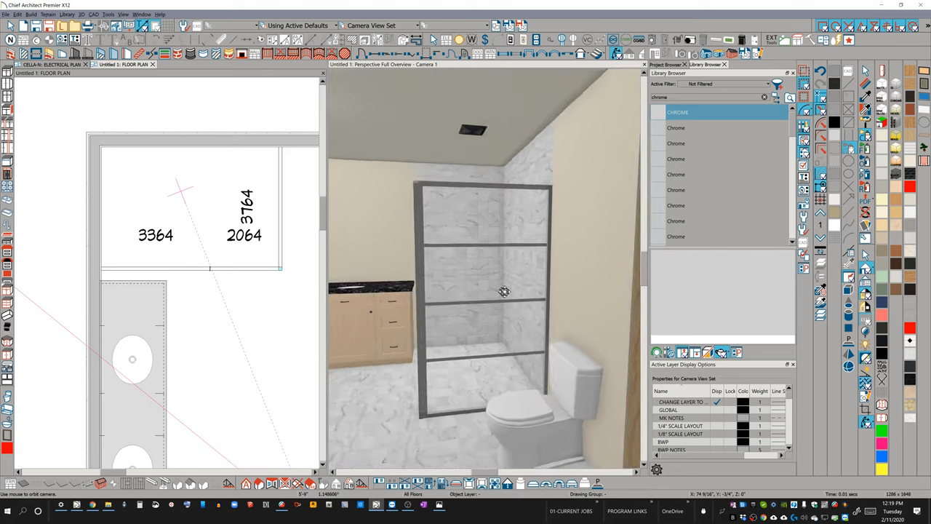
drag(503, 291, 544, 294)
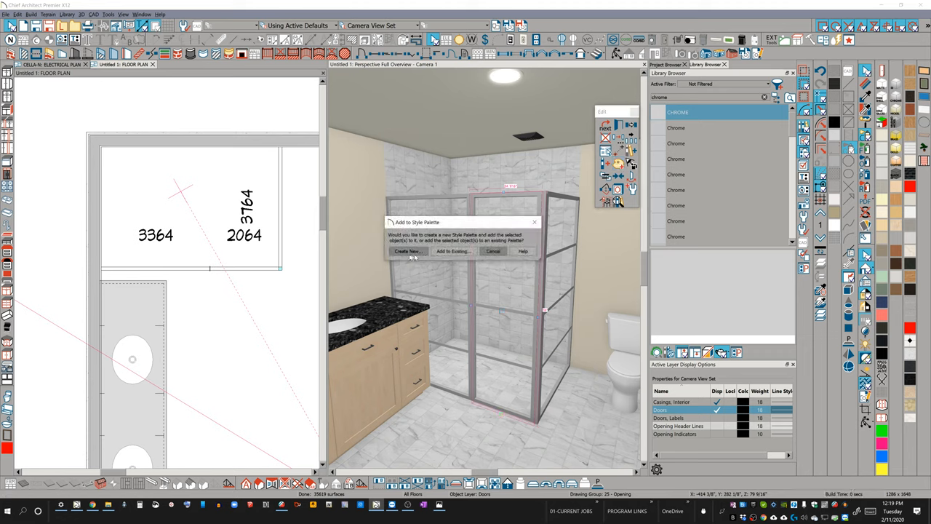
Step: Create a new style palette from the shower door and accept it into the user catalog
click(408, 250)
text(shoji door)
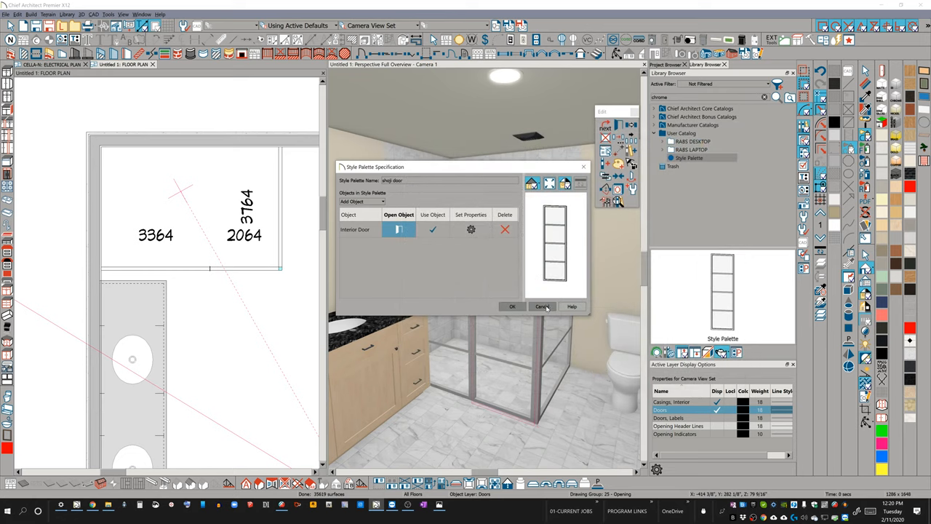
click(543, 305)
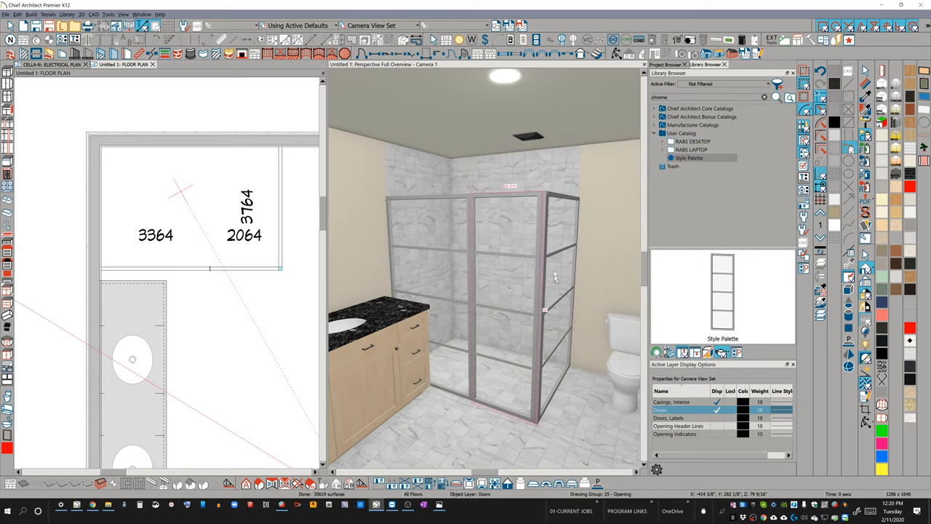